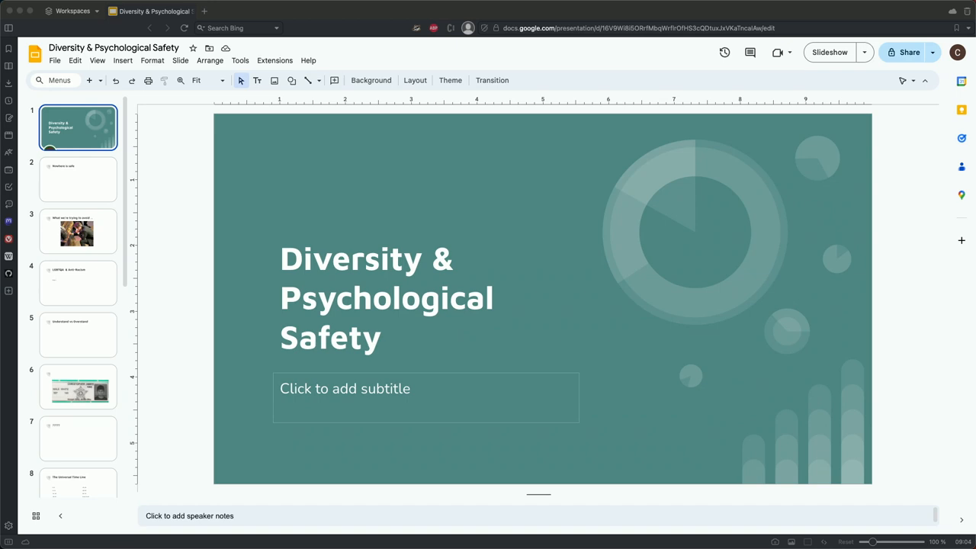
{"action": "mouse_move", "coordinate": [339, 3]}
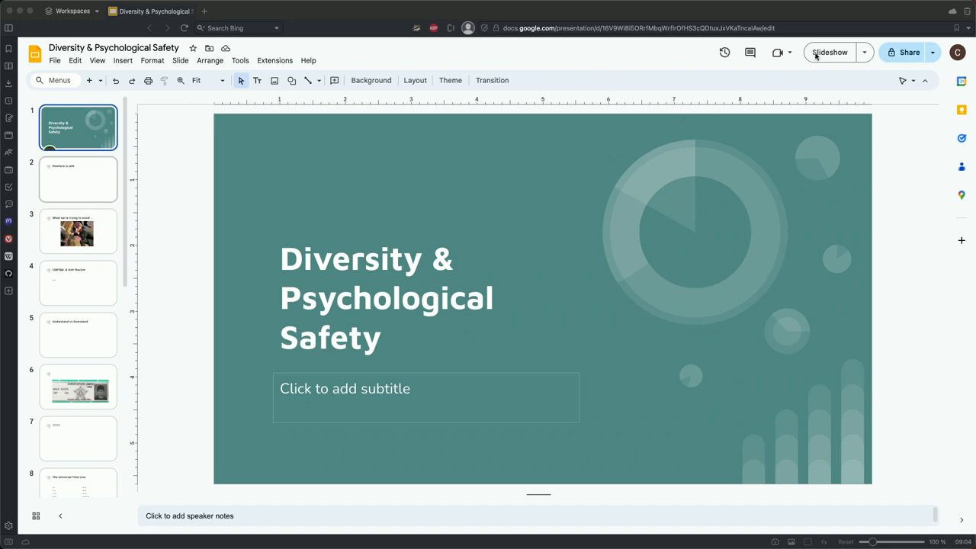
Present the Diversity & Psychological Safety deck full screen and advance to the Nowhere is safe slide.
{"action": "left_click", "coordinate": [830, 52]}
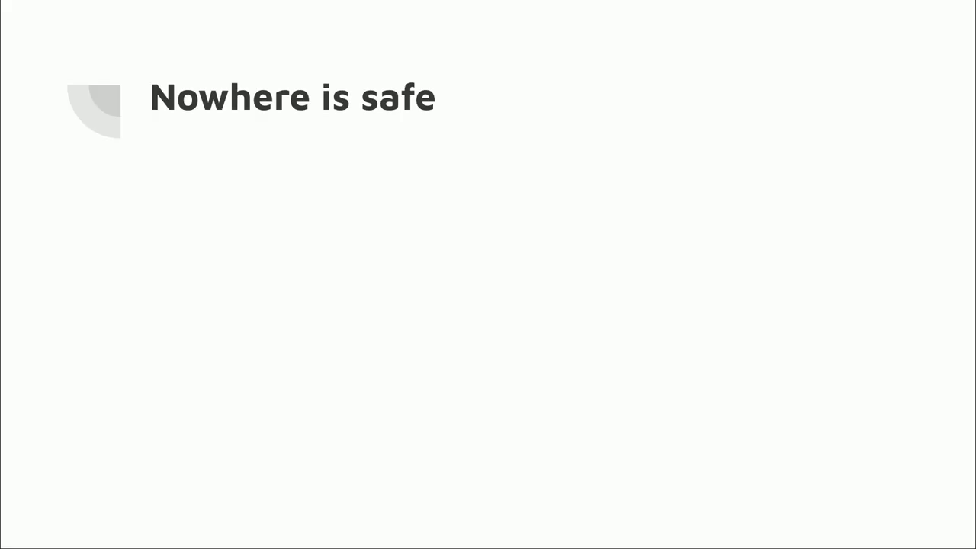
{"action": "key", "text": "right"}
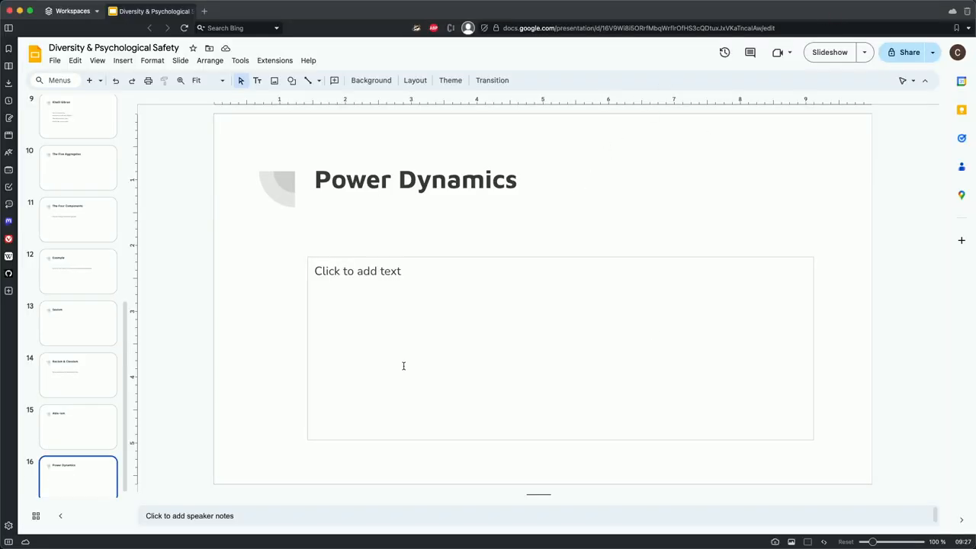
{"action": "mouse_move", "coordinate": [921, 164]}
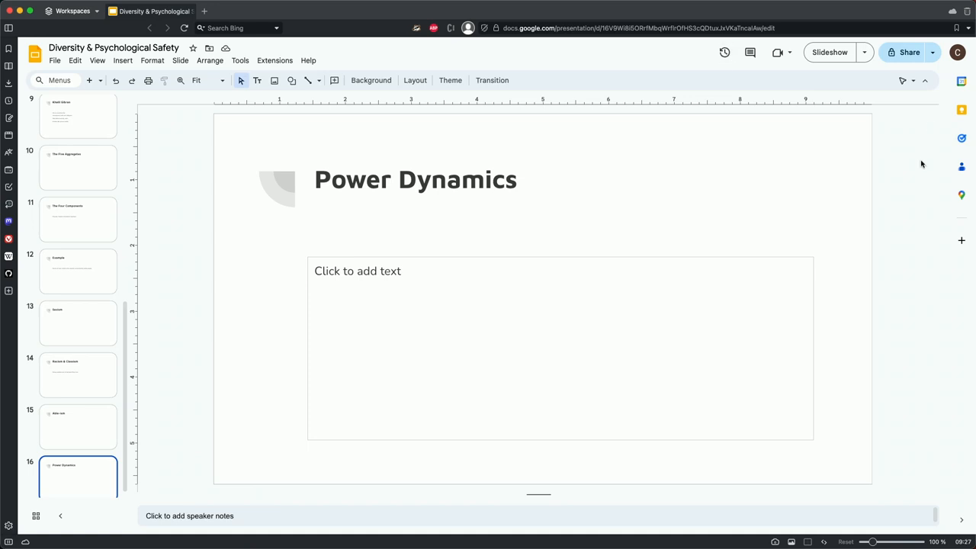
{"action": "mouse_move", "coordinate": [611, 64]}
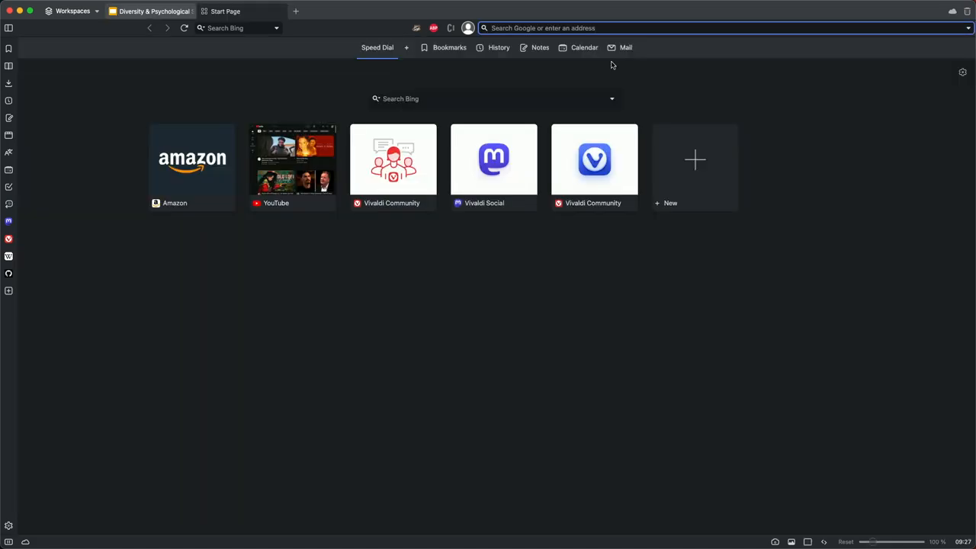
Navigate the new tab to leb.net to reach the Leb.Net home page.
{"action": "type", "text": "leb.nry"}
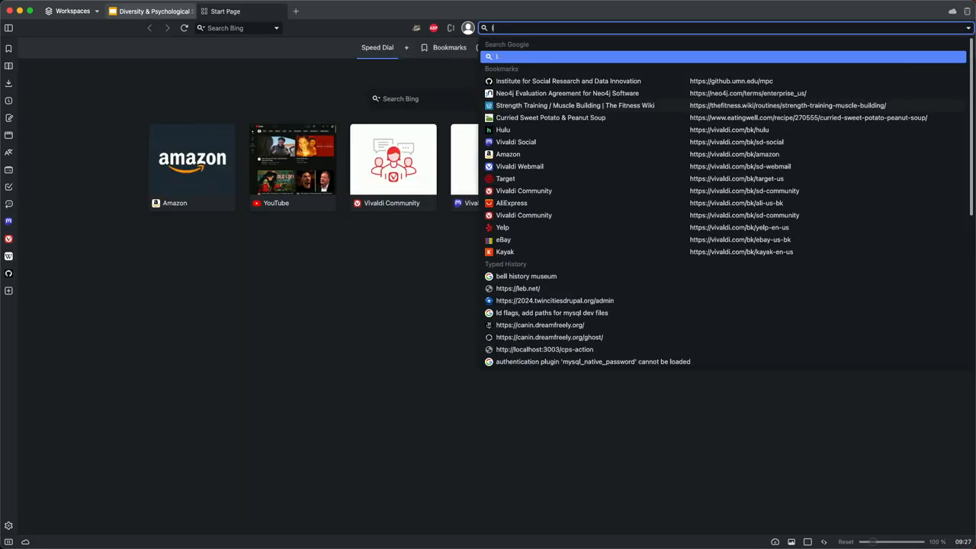
{"action": "type", "text": "eb.net/"}
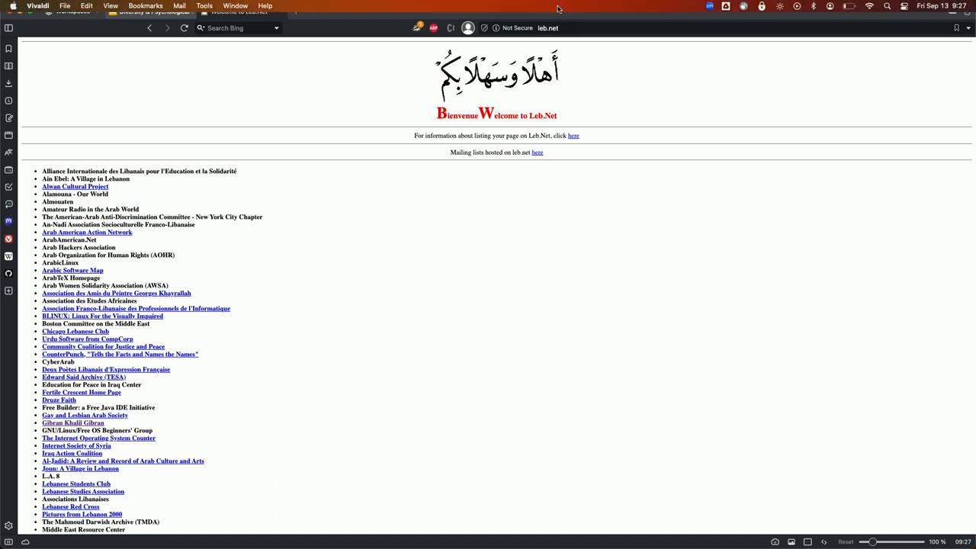
{"action": "mouse_move", "coordinate": [571, 18]}
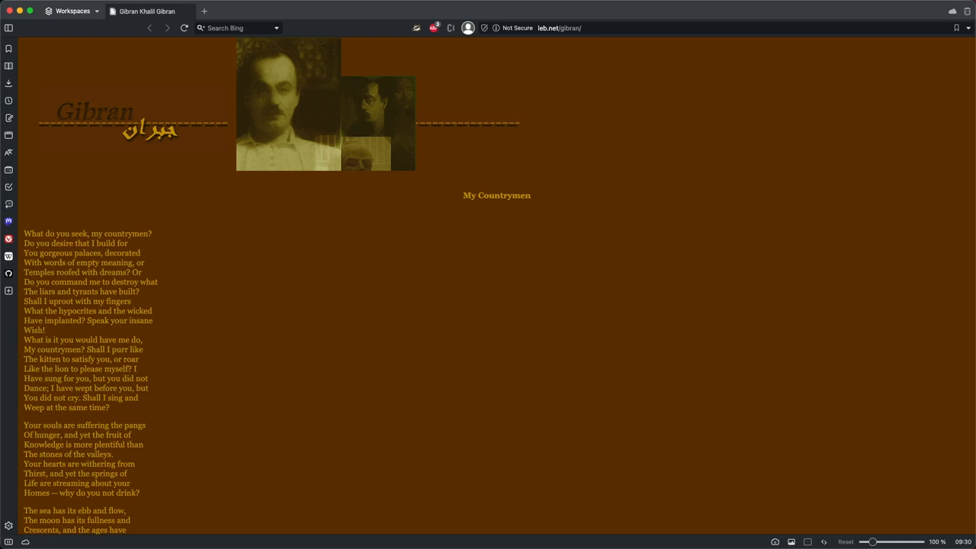
{"action": "mouse_move", "coordinate": [610, 359]}
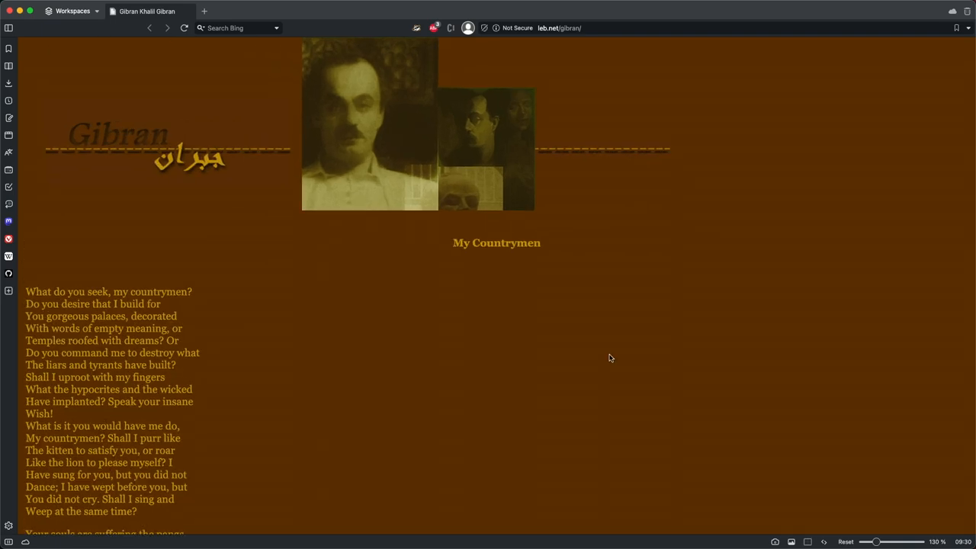
Scroll through My Countrymen down to the 'Let us climb to the mountain top' stanza.
{"action": "scroll", "scroll_direction": "down", "scroll_amount": 3}
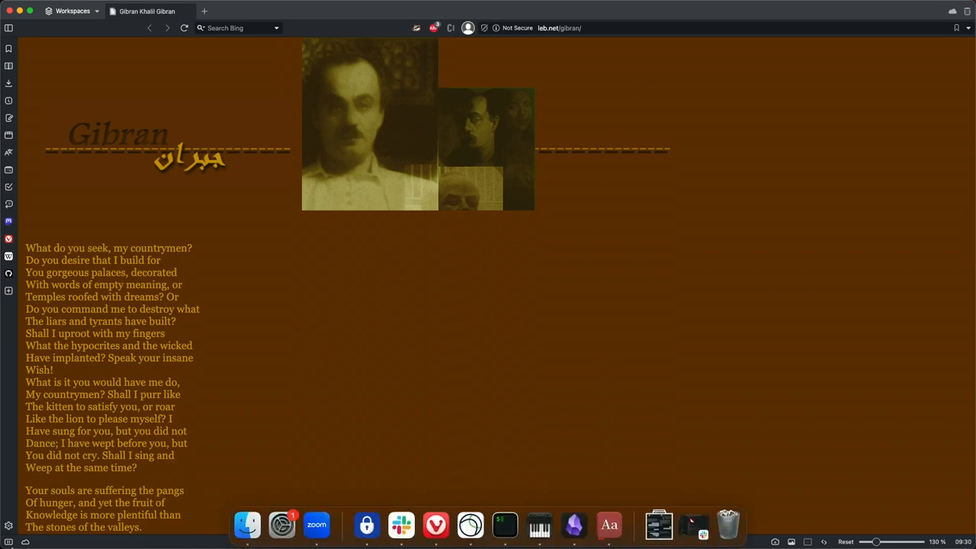
{"action": "mouse_move", "coordinate": [217, 455]}
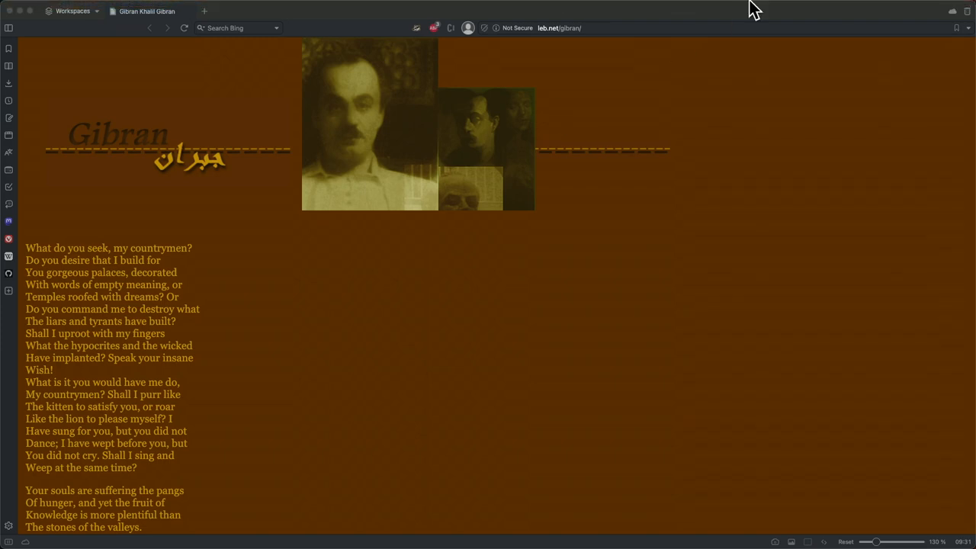
{"action": "scroll", "scroll_direction": "down", "scroll_amount": 3}
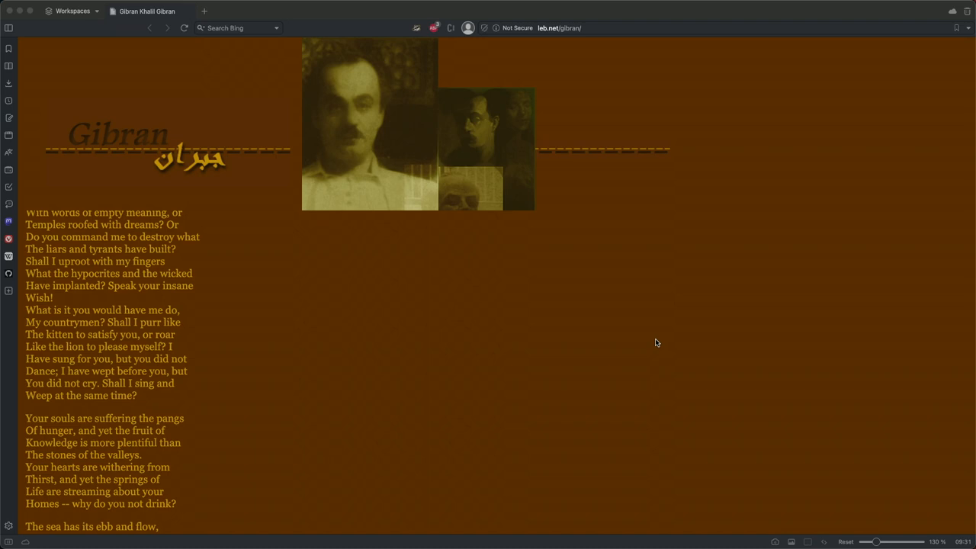
{"action": "scroll", "scroll_direction": "down", "scroll_amount": 3}
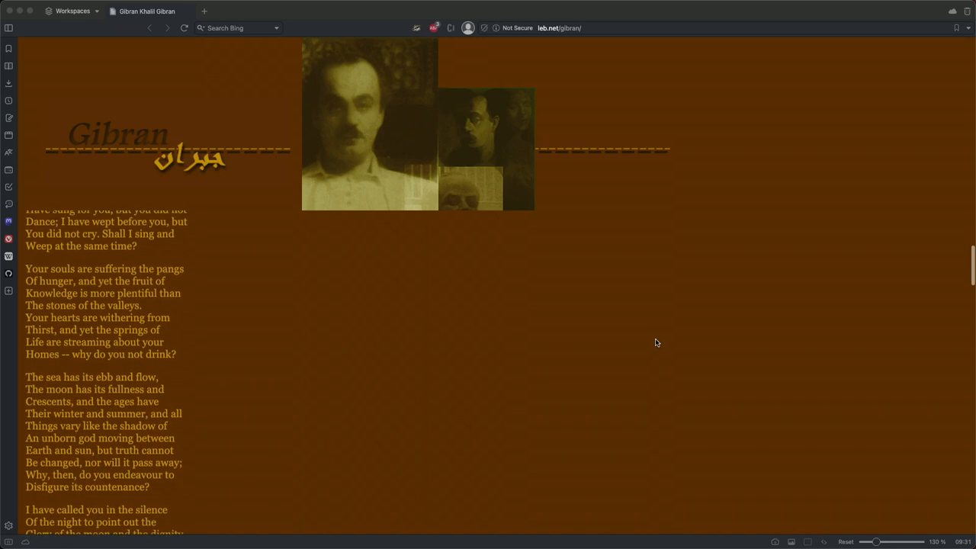
{"action": "scroll", "scroll_direction": "down", "scroll_amount": 3}
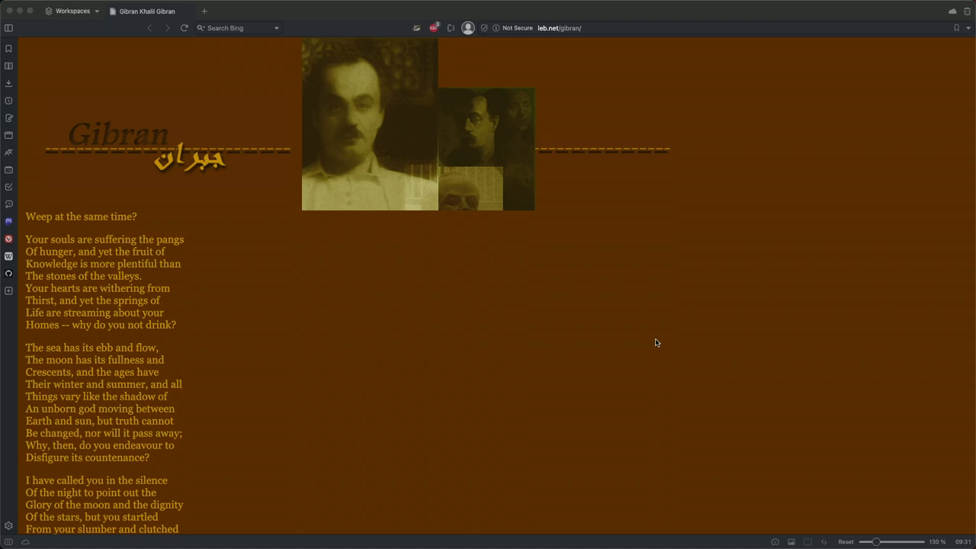
{"action": "scroll", "scroll_direction": "down", "scroll_amount": 3}
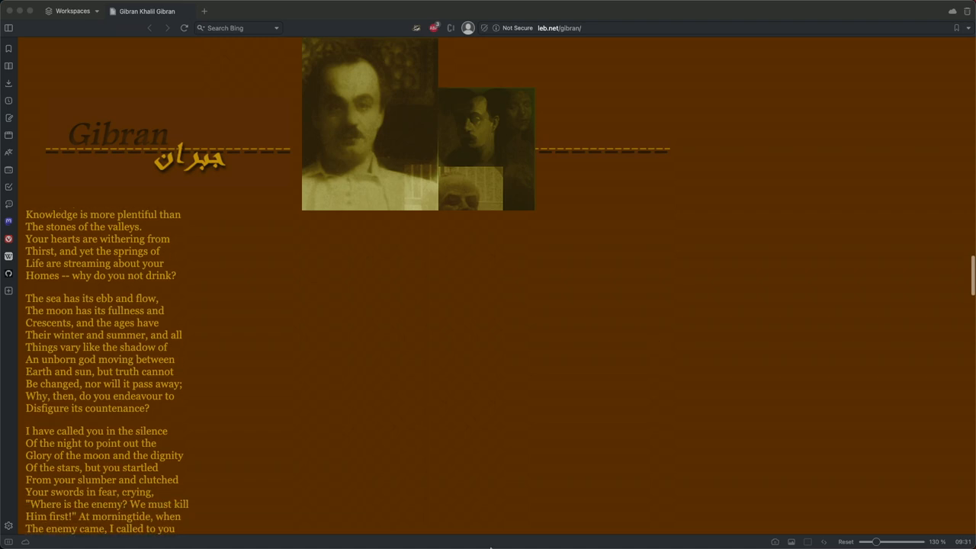
{"action": "scroll", "scroll_direction": "down", "scroll_amount": 3}
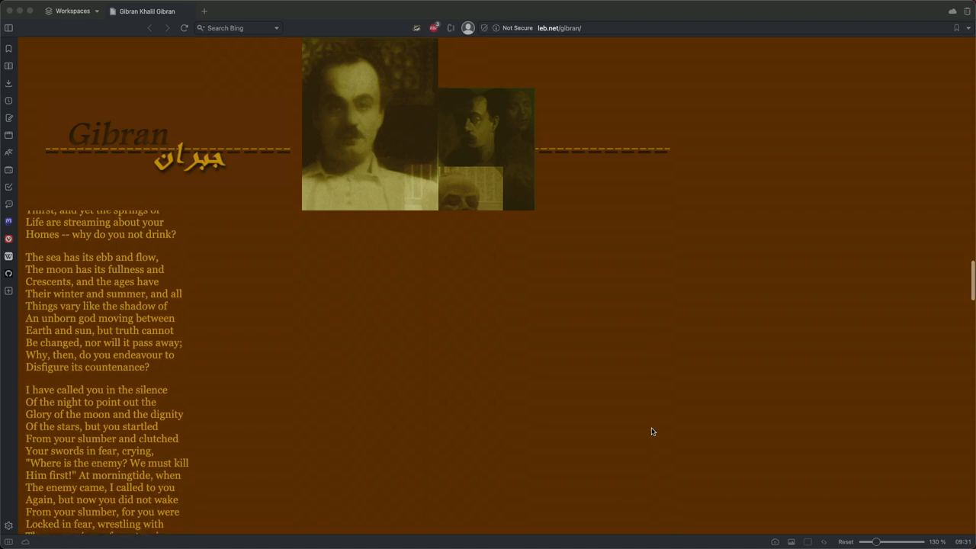
{"action": "scroll", "scroll_direction": "down", "scroll_amount": 3}
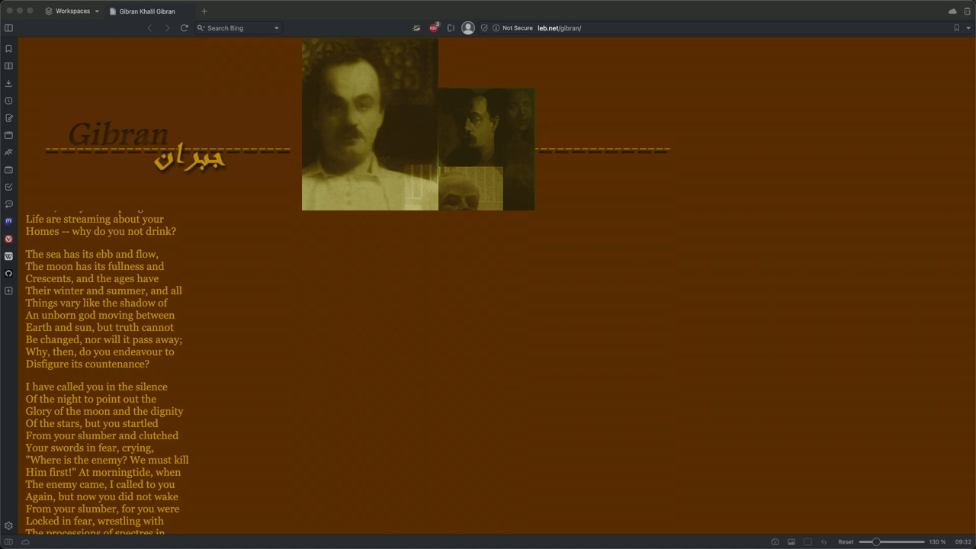
{"action": "mouse_move", "coordinate": [652, 165]}
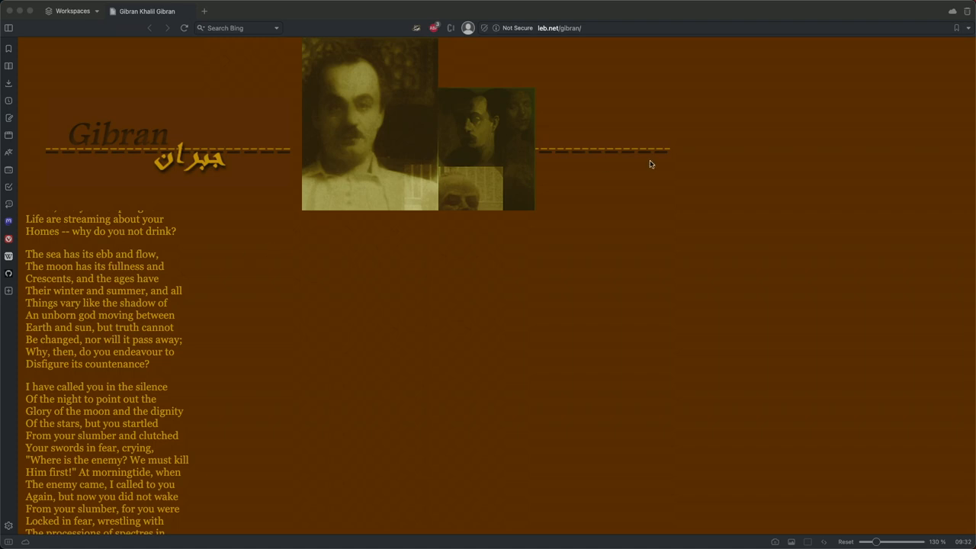
{"action": "scroll", "scroll_direction": "down", "scroll_amount": 3}
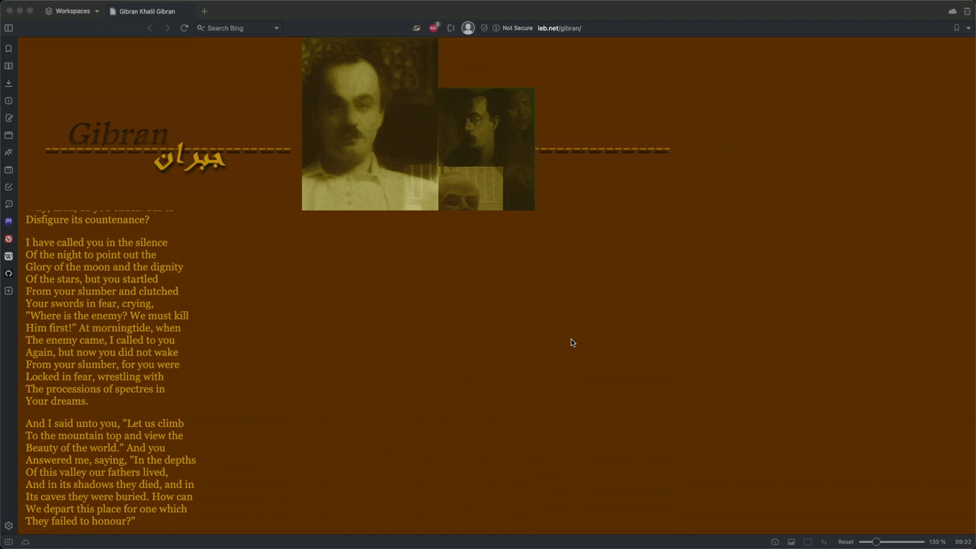
{"action": "mouse_move", "coordinate": [662, 496]}
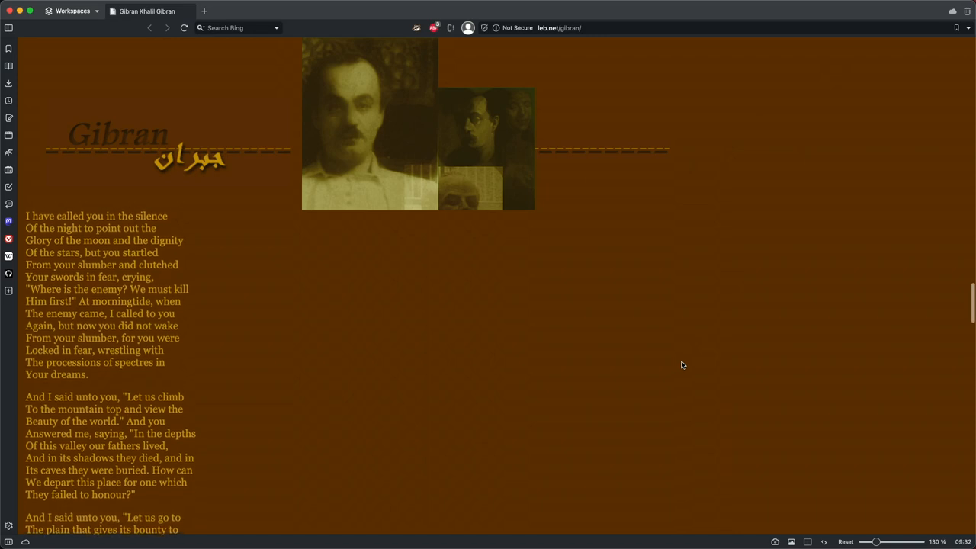
Scroll on to the 'I have loved you' and 'I have cried over your humiliation' stanzas.
{"action": "scroll", "scroll_direction": "down", "scroll_amount": 3}
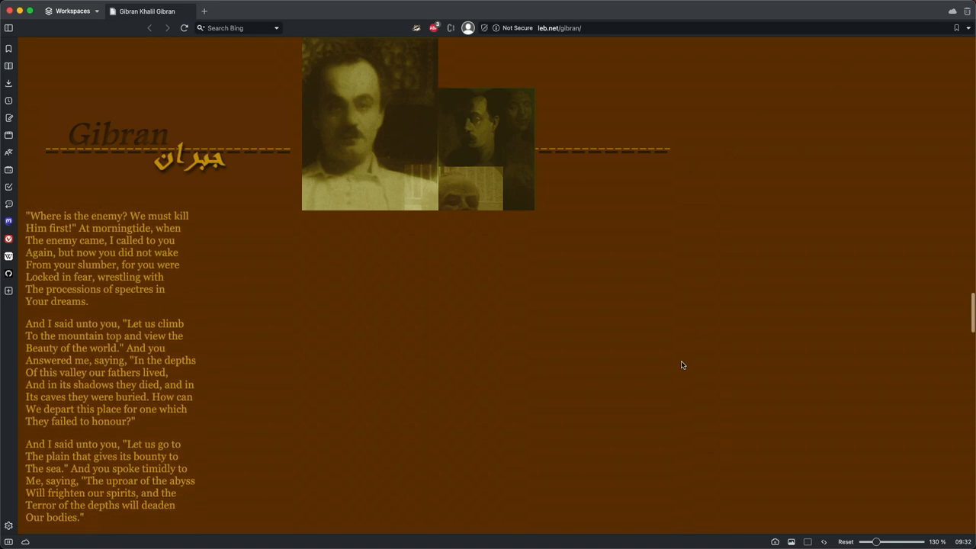
{"action": "scroll", "scroll_direction": "down", "scroll_amount": 3}
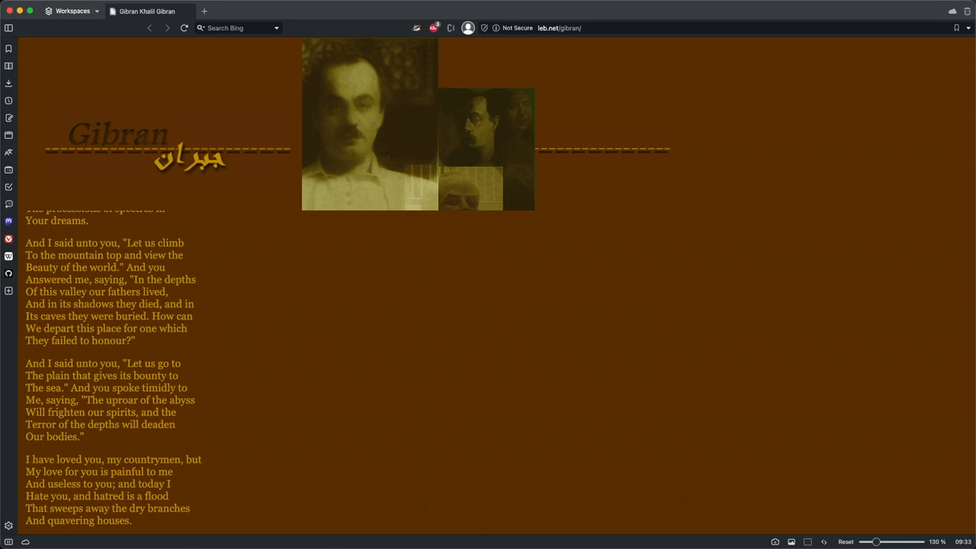
{"action": "mouse_move", "coordinate": [473, 483]}
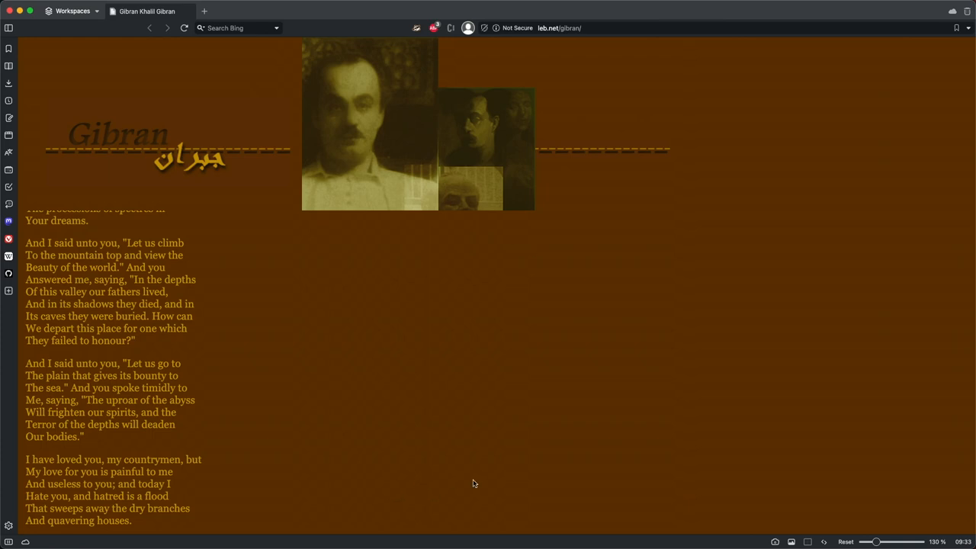
{"action": "scroll", "scroll_direction": "down", "scroll_amount": 3}
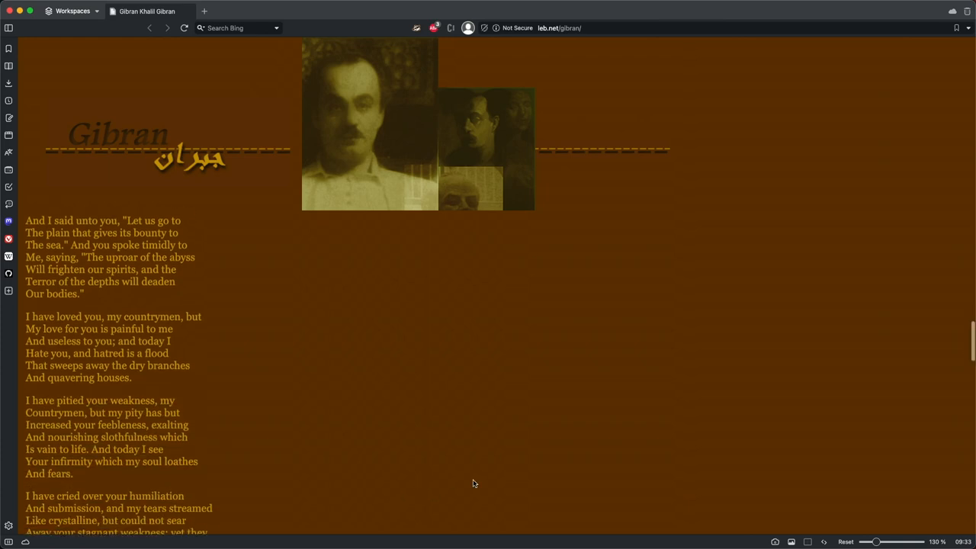
{"action": "scroll", "scroll_direction": "down", "scroll_amount": 3}
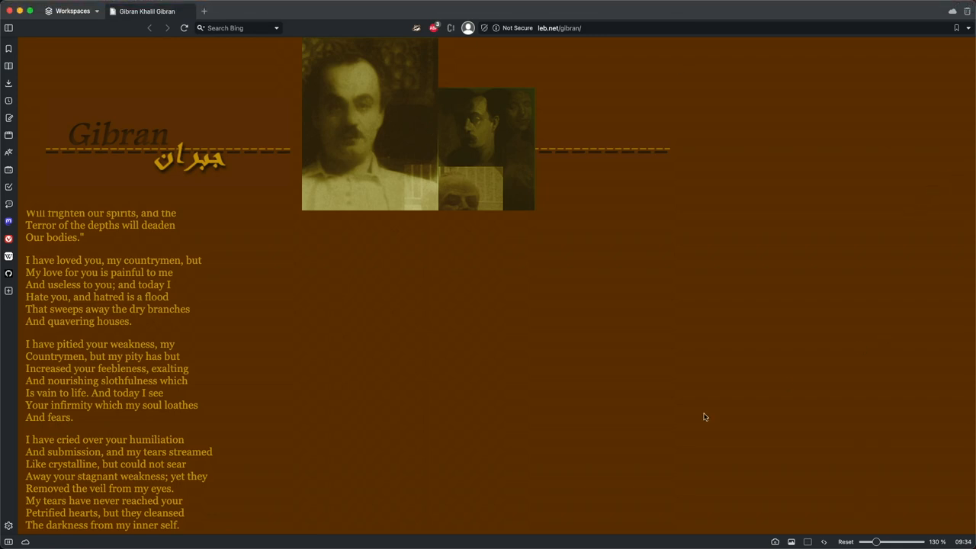
Scroll further to the 'Look and meditate!' and 'What is it that you seek' stanzas.
{"action": "scroll", "scroll_direction": "down", "scroll_amount": 3}
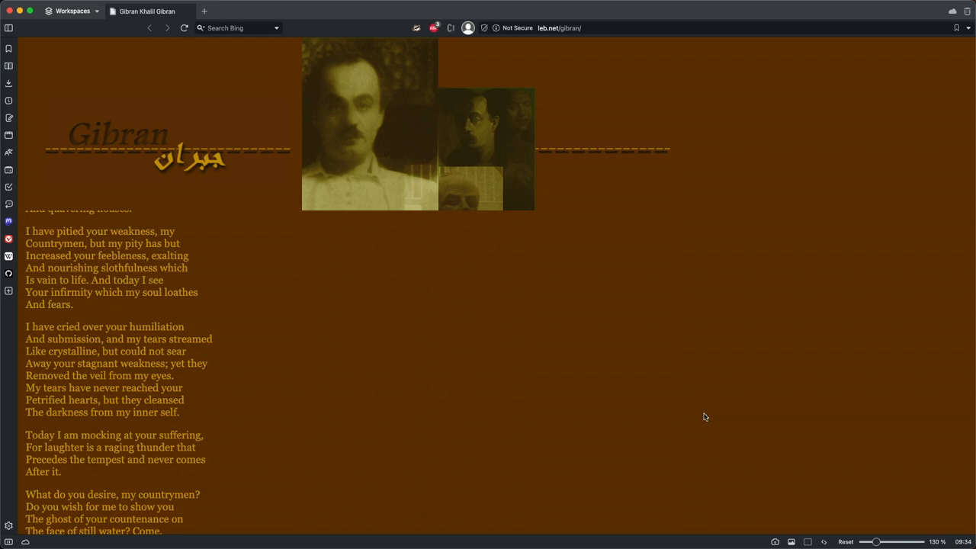
{"action": "scroll", "scroll_direction": "down", "scroll_amount": 3}
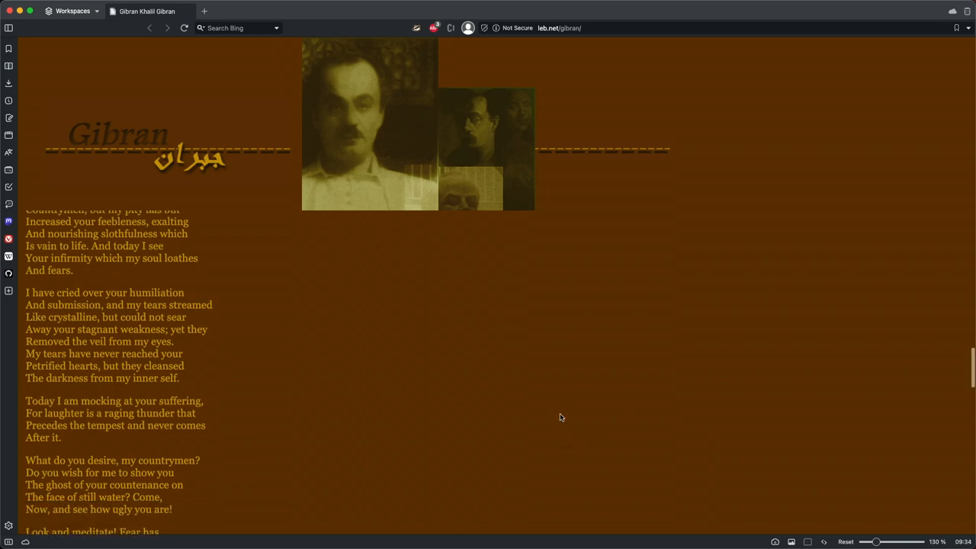
{"action": "scroll", "scroll_direction": "down", "scroll_amount": 3}
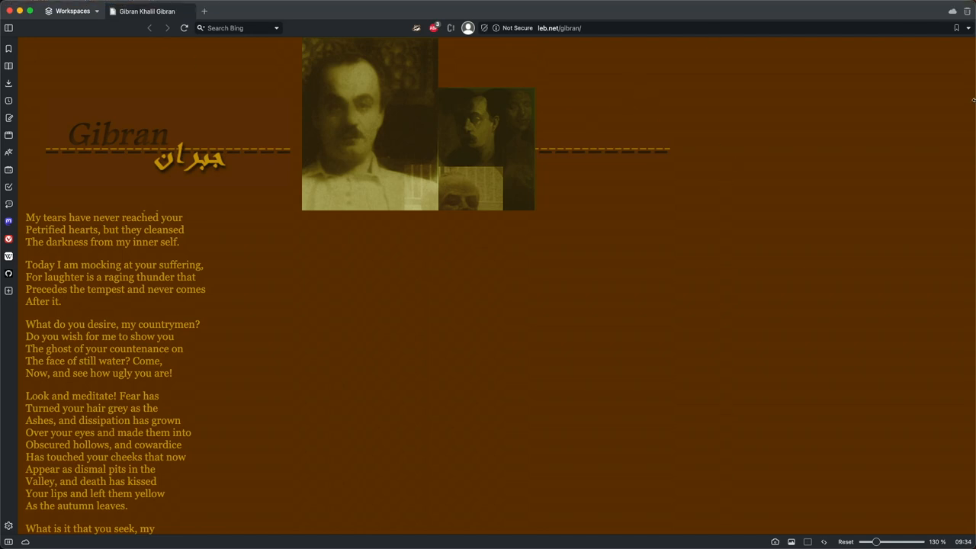
{"action": "mouse_move", "coordinate": [433, 412]}
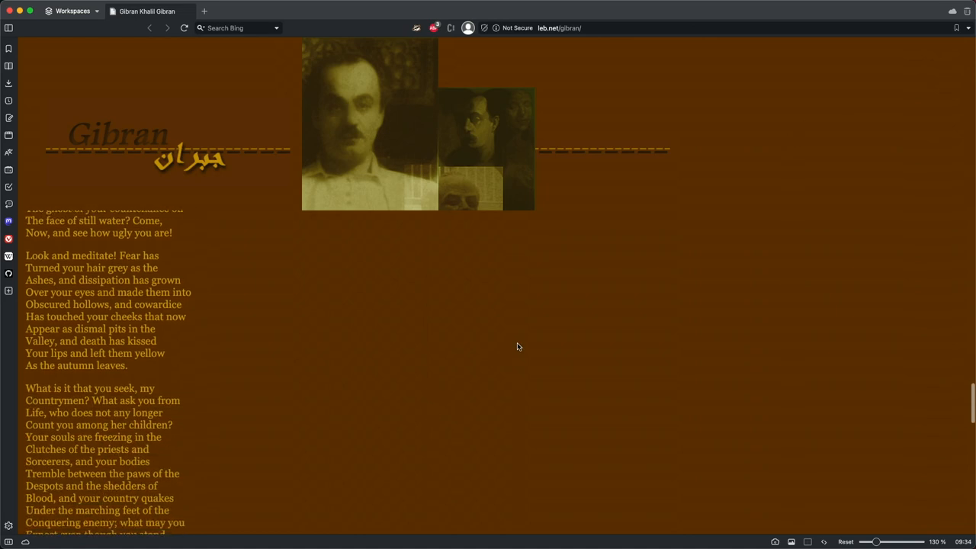
Scroll on through the stanzas on Humanity as a brilliant river and the spirit as a blue torch.
{"action": "scroll", "scroll_direction": "down", "scroll_amount": 3}
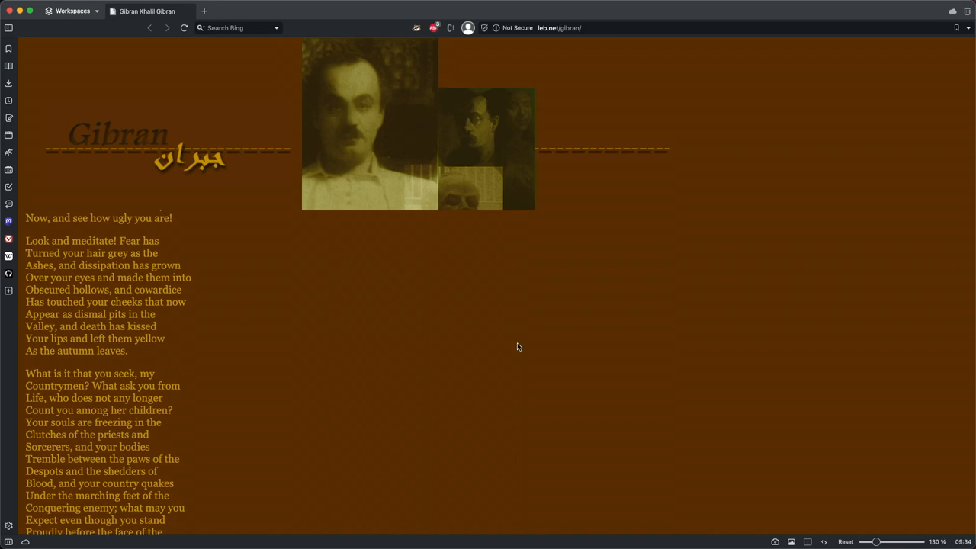
{"action": "scroll", "scroll_direction": "down", "scroll_amount": 3}
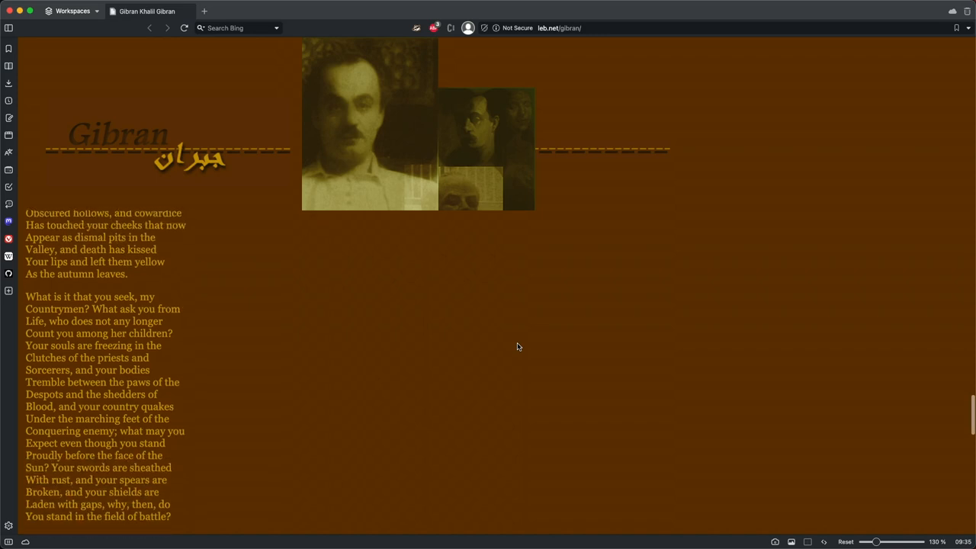
{"action": "scroll", "scroll_direction": "down", "scroll_amount": 3}
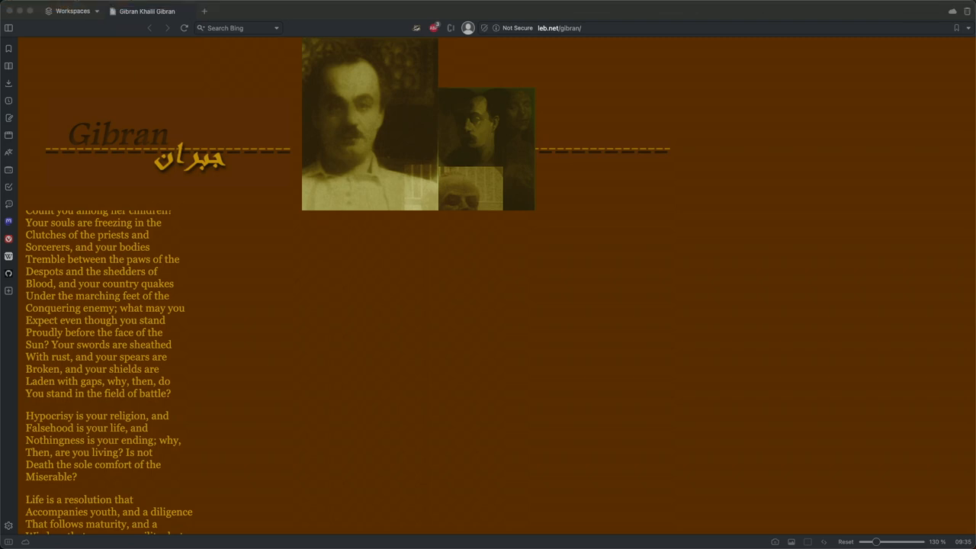
{"action": "scroll", "scroll_direction": "down", "scroll_amount": 3}
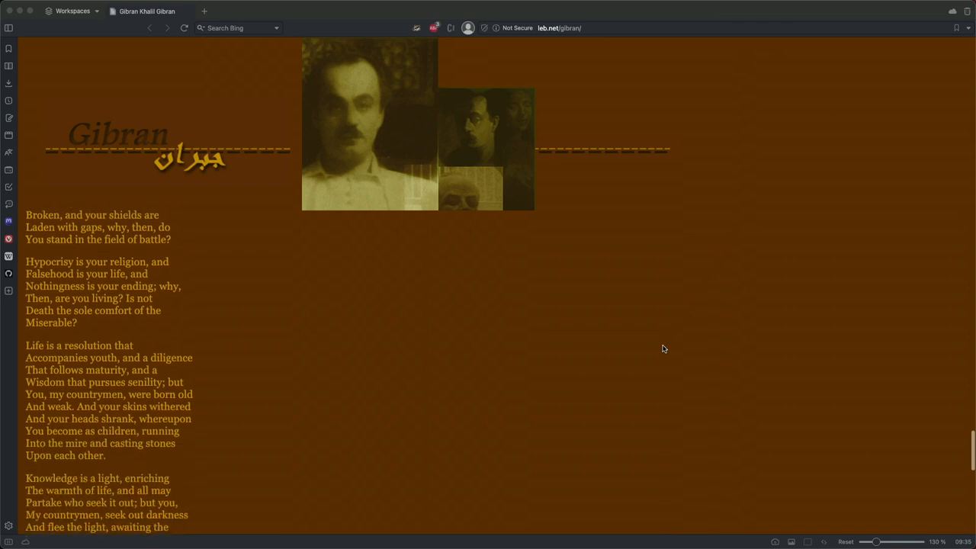
{"action": "scroll", "scroll_direction": "down", "scroll_amount": 3}
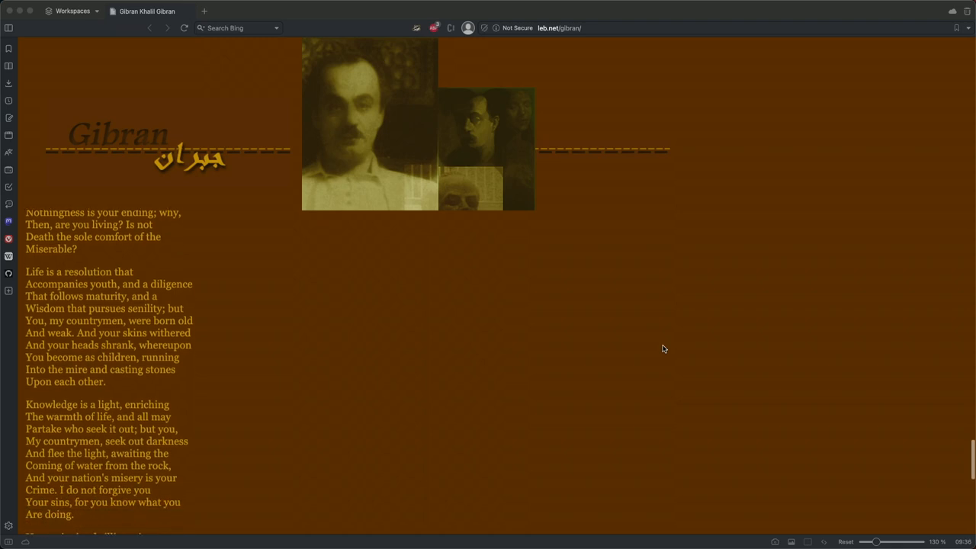
{"action": "scroll", "scroll_direction": "down", "scroll_amount": 3}
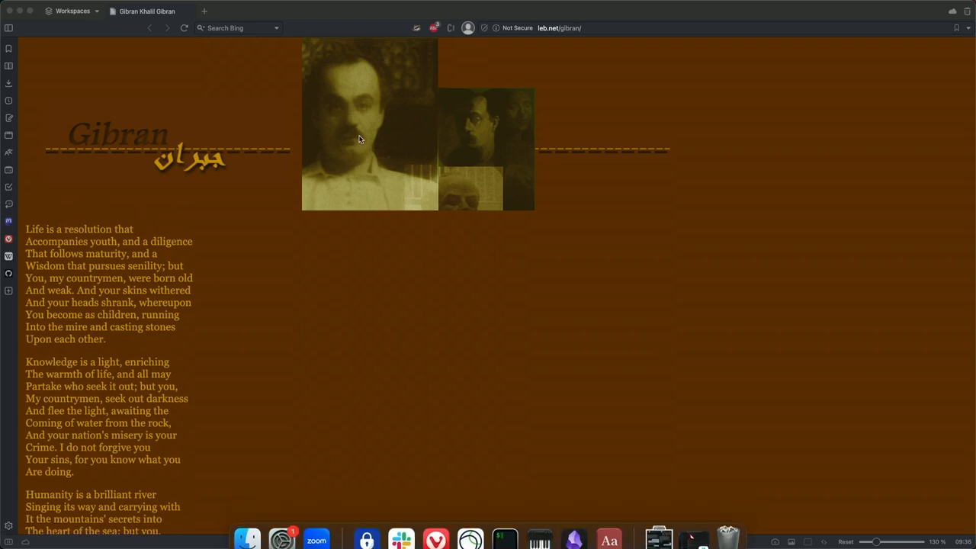
{"action": "mouse_move", "coordinate": [511, 220]}
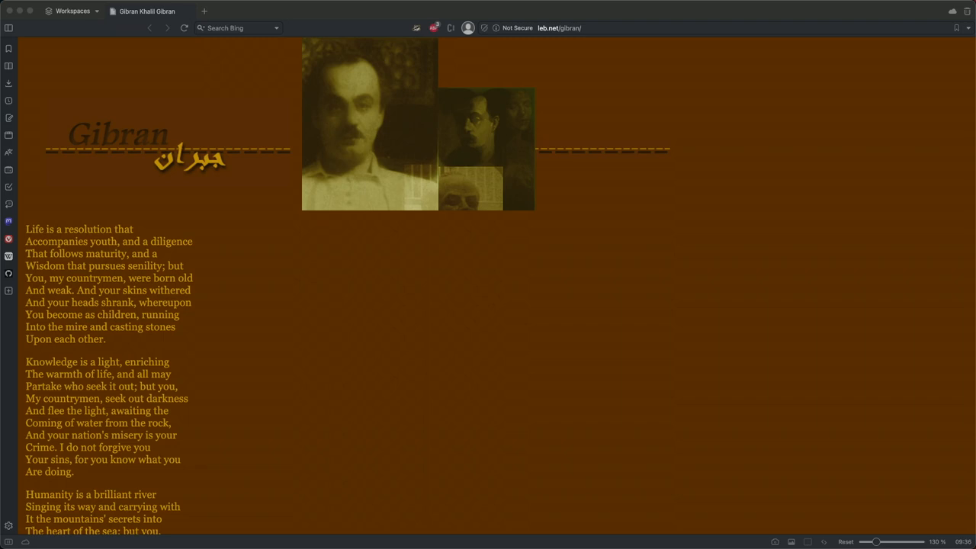
{"action": "scroll", "scroll_direction": "down", "scroll_amount": 3}
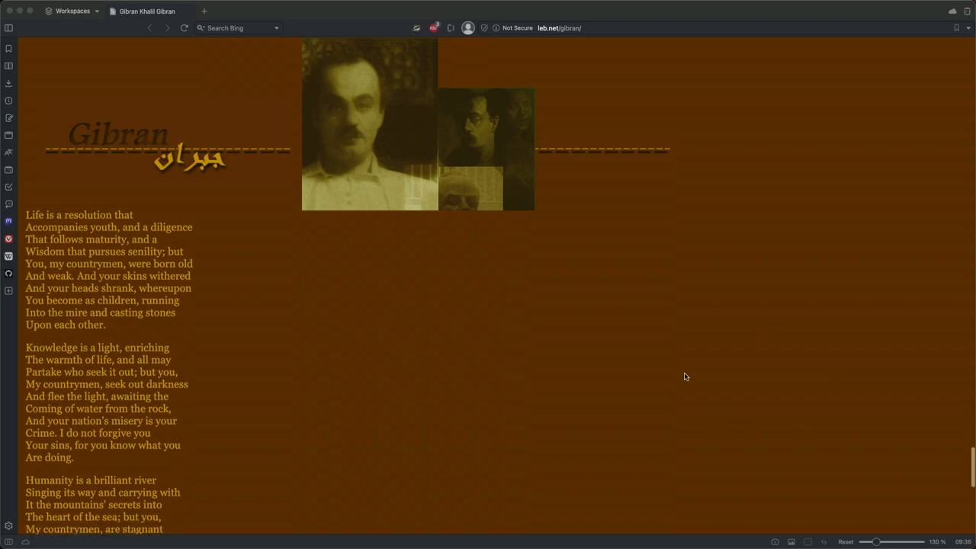
{"action": "scroll", "scroll_direction": "down", "scroll_amount": 3}
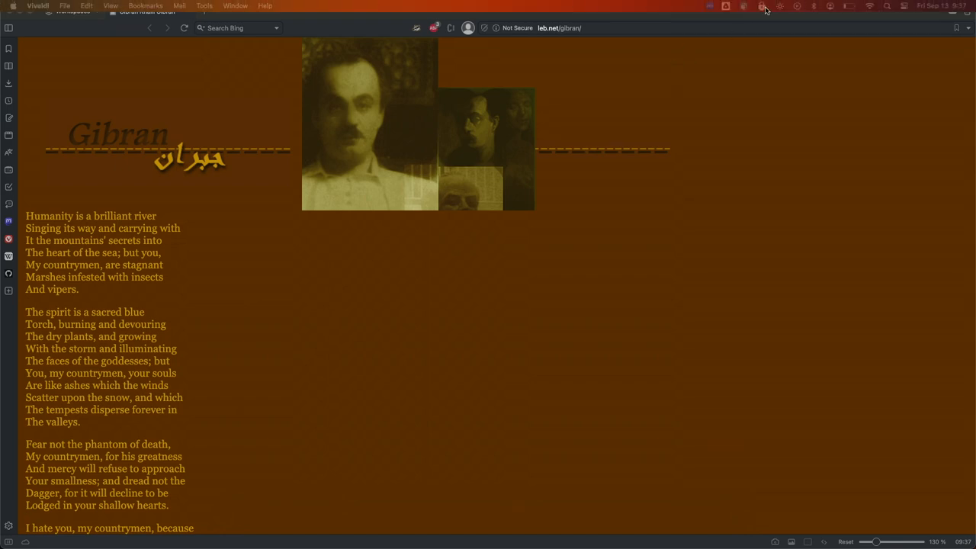
Scroll to the poem's final 'I hate you, my countrymen' stanza and the Back to main page link.
{"action": "scroll", "scroll_direction": "down", "scroll_amount": 3}
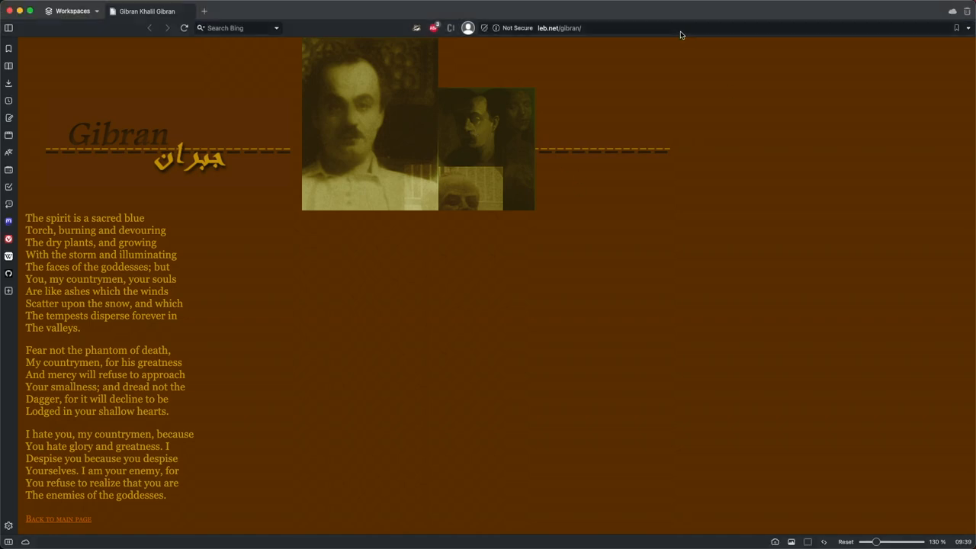
Go to leb.net/gibran/works/prophet/prophet.html and open the Crime And Punishment chapter.
{"action": "type", "text": "http://leb.net/gibran/works/prophet/prophet.html"}
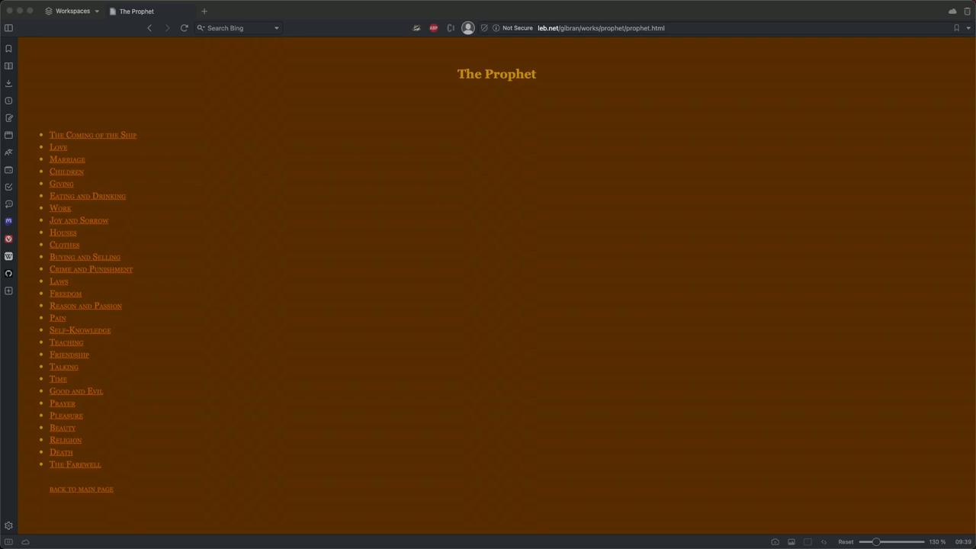
{"action": "mouse_move", "coordinate": [67, 331]}
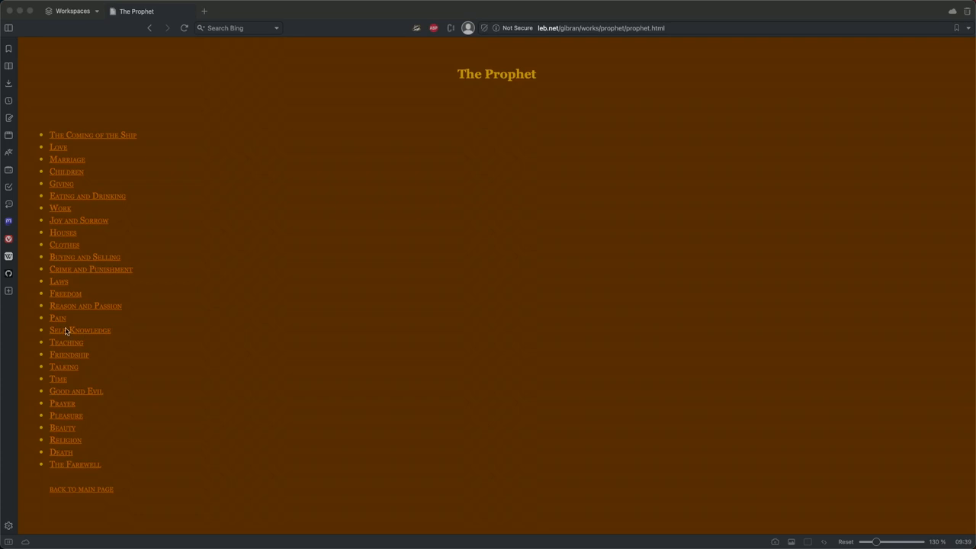
{"action": "mouse_move", "coordinate": [171, 264]}
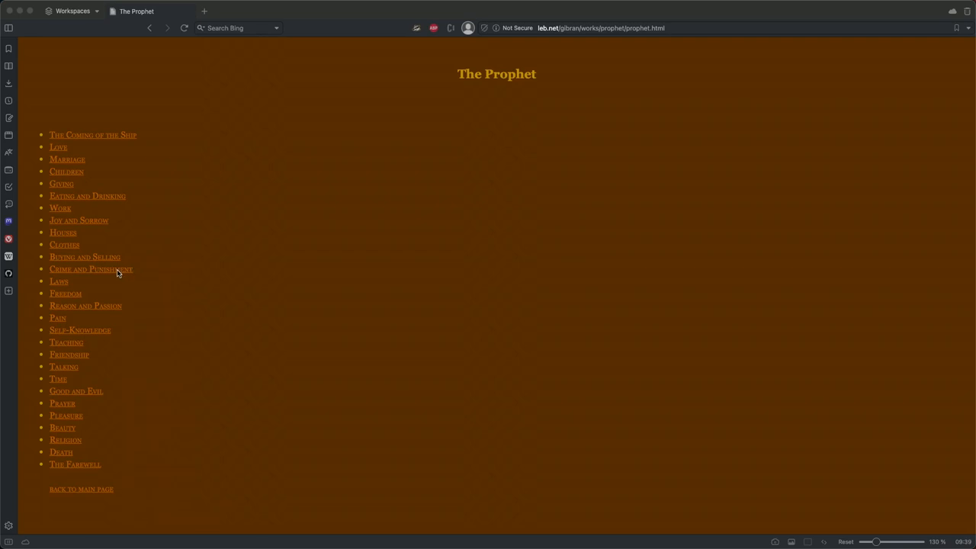
{"action": "mouse_move", "coordinate": [116, 275]}
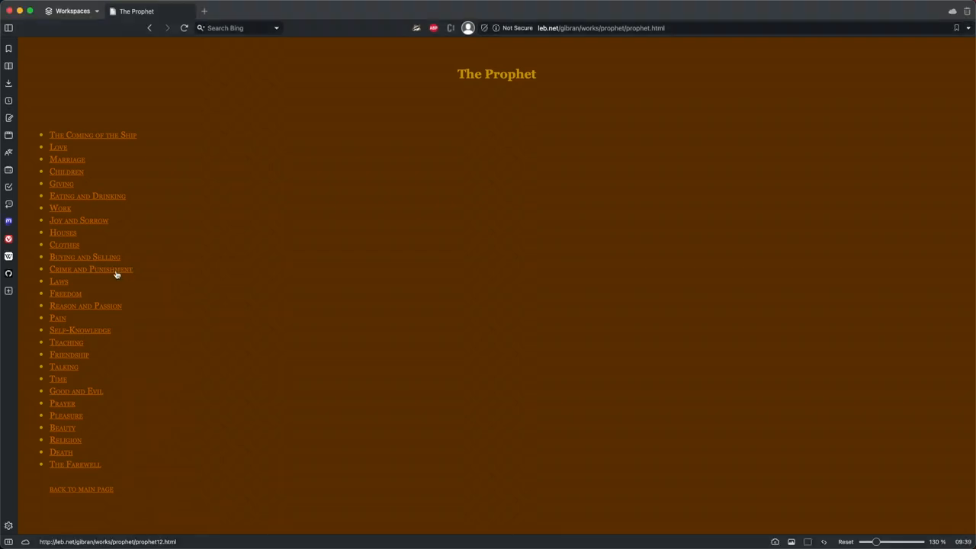
{"action": "left_click", "coordinate": [90, 269]}
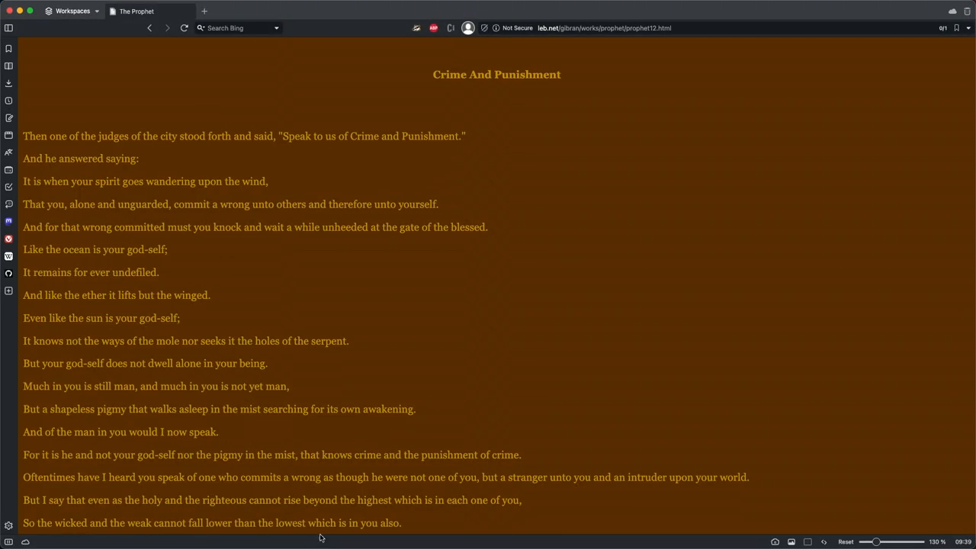
{"action": "mouse_move", "coordinate": [274, 436]}
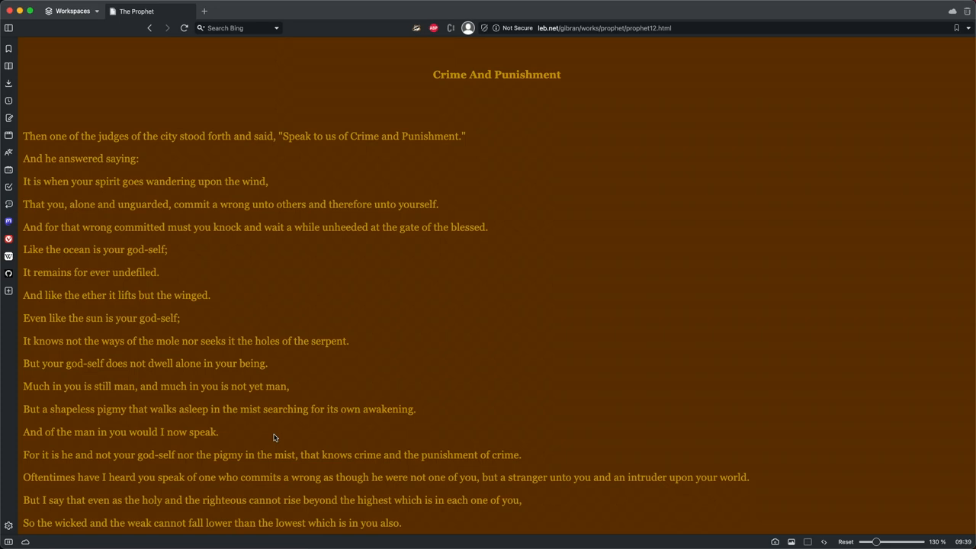